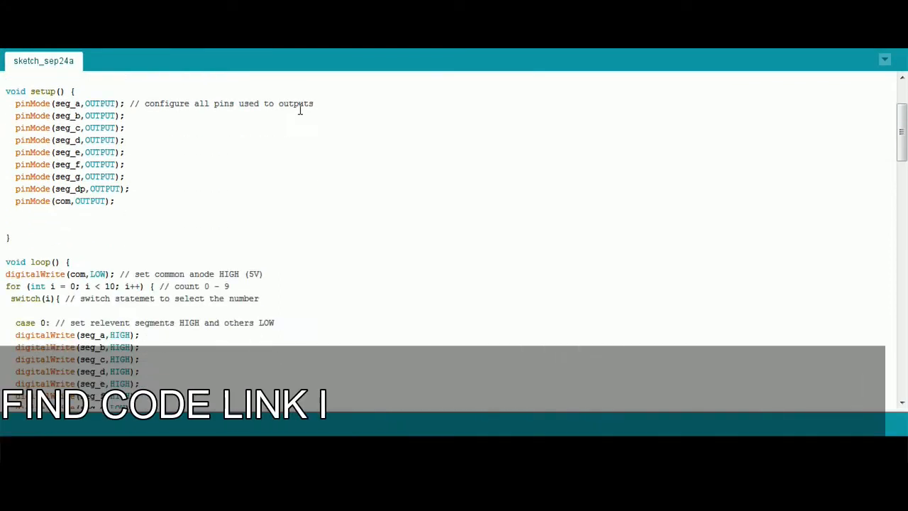
pyautogui.scroll(-3)
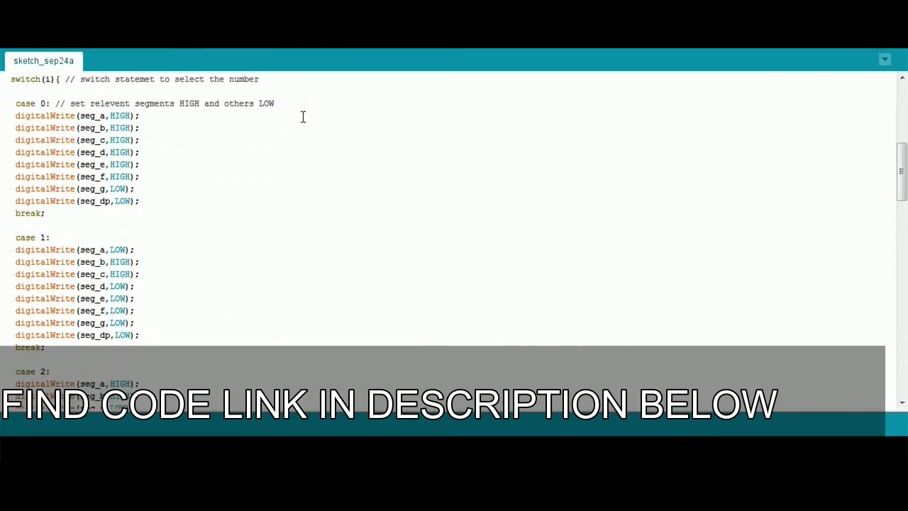
pyautogui.scroll(-3)
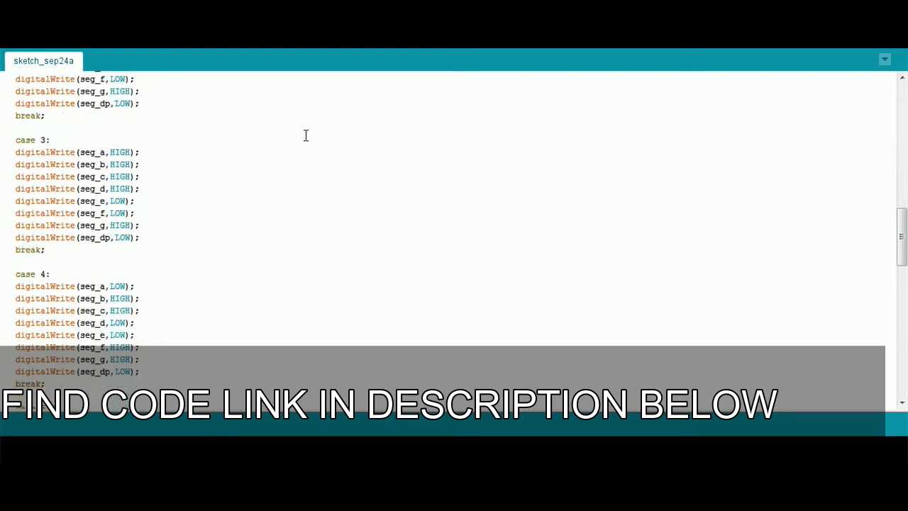
pyautogui.scroll(-3)
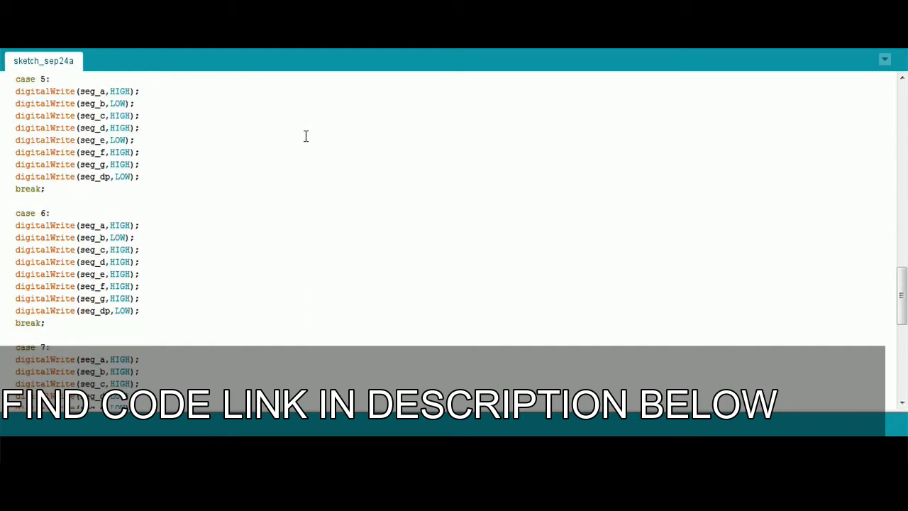
pyautogui.scroll(-3)
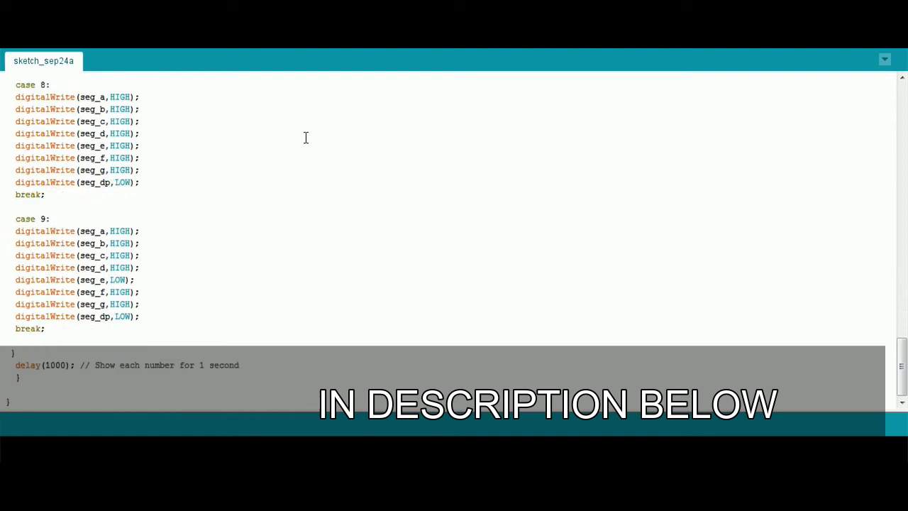